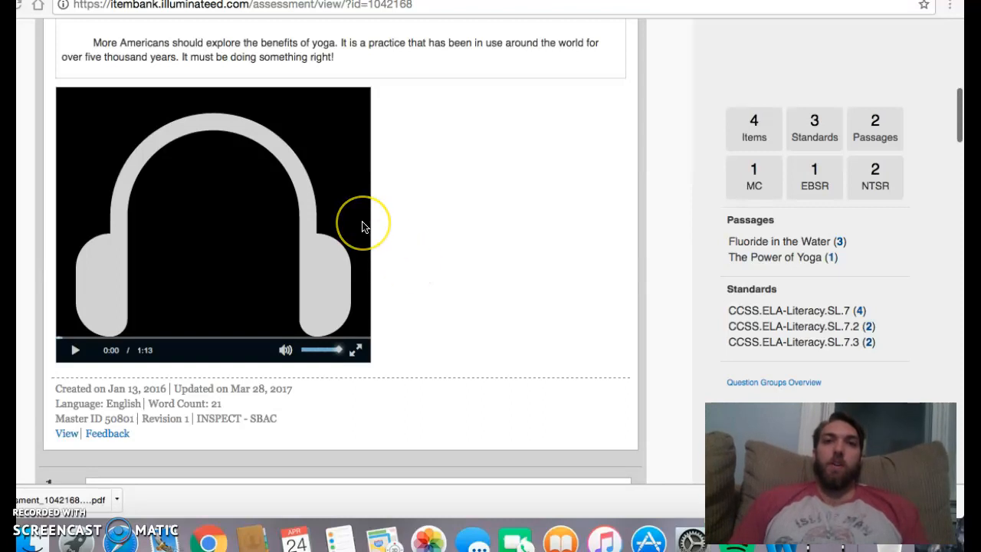
mouse_move(365, 227)
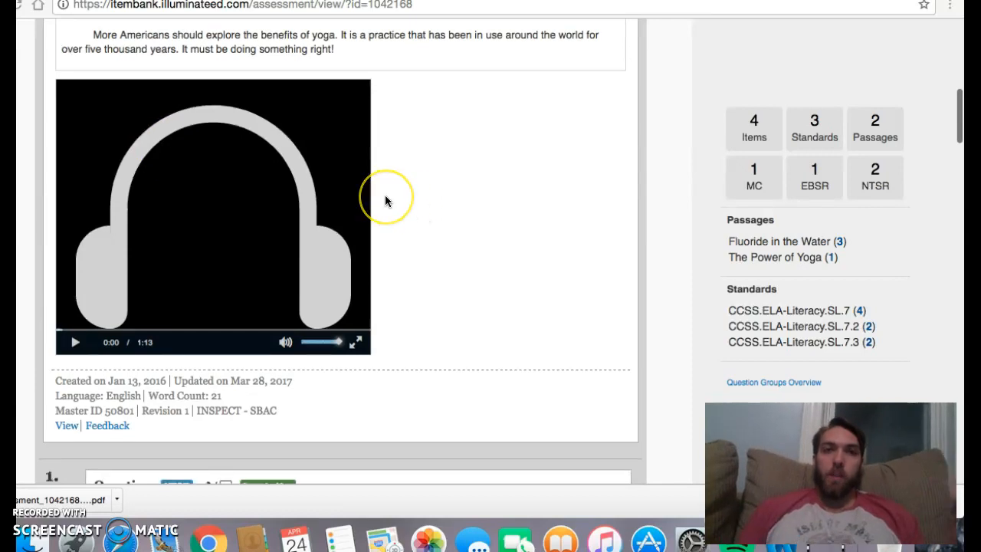
- Start the yoga passage audio and pause it early to explain active listening, then resume
scroll("down", 3)
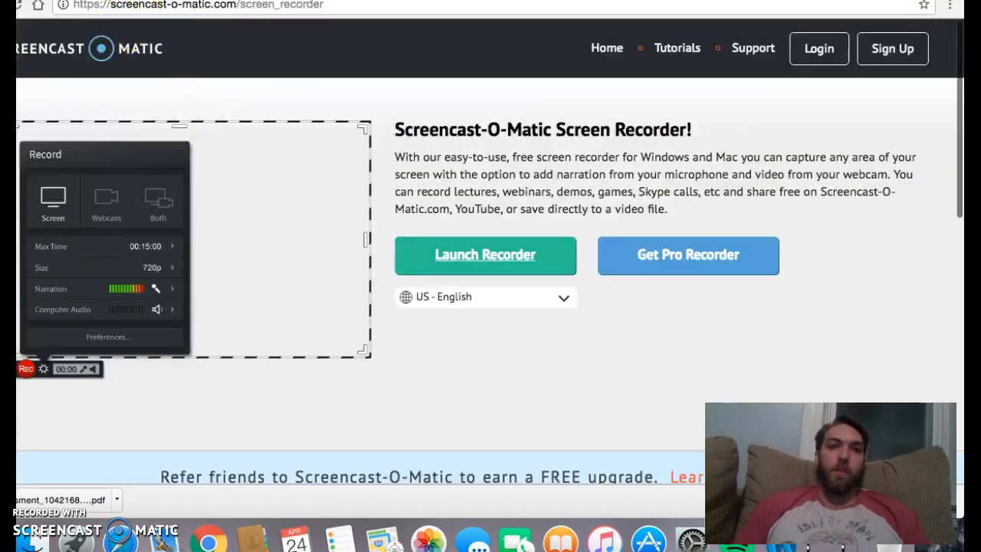
scroll("down", 3)
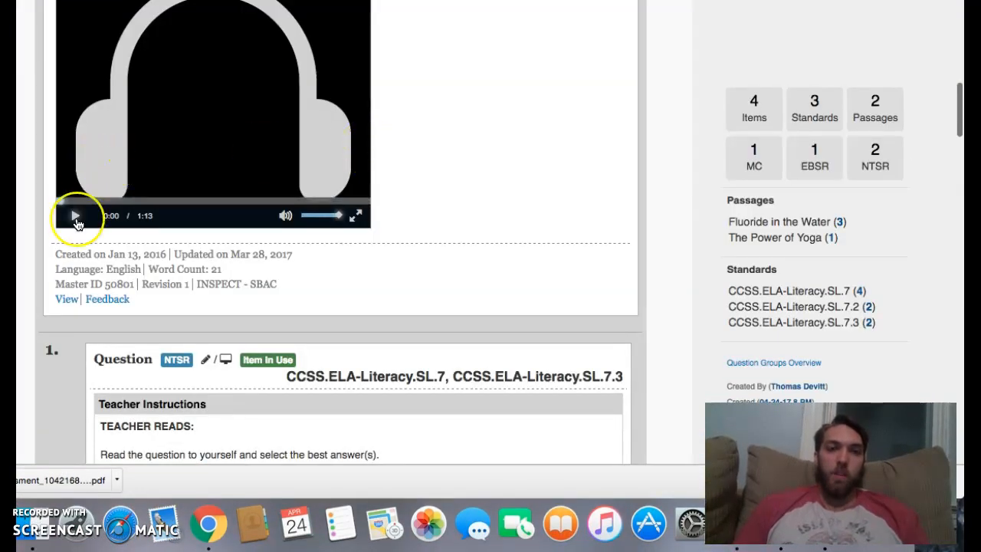
left_click(75, 214)
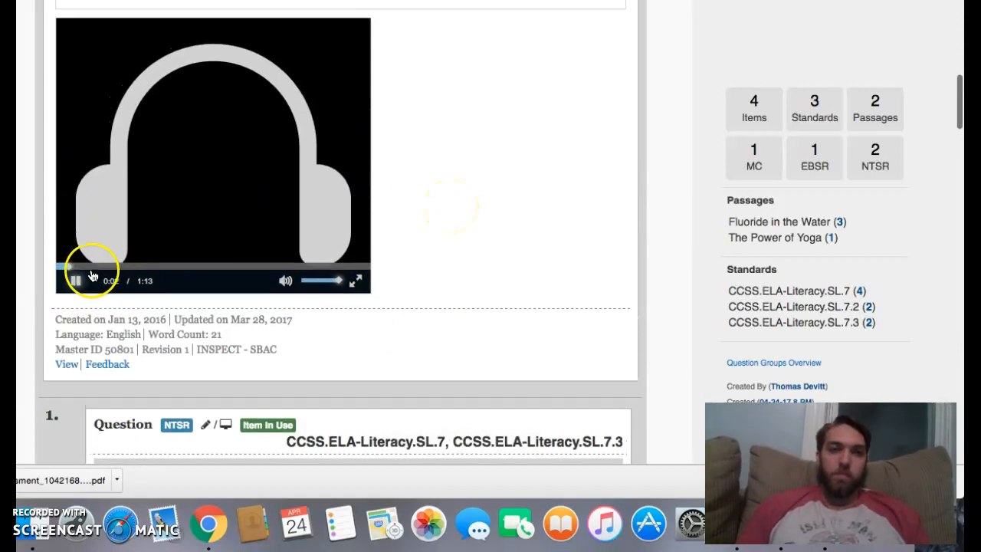
left_click(74, 279)
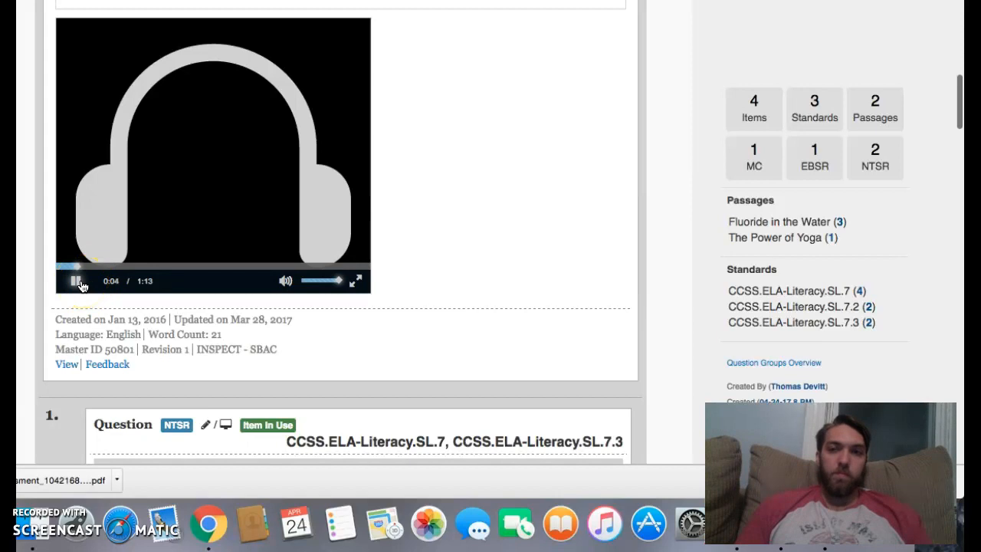
left_click(75, 281)
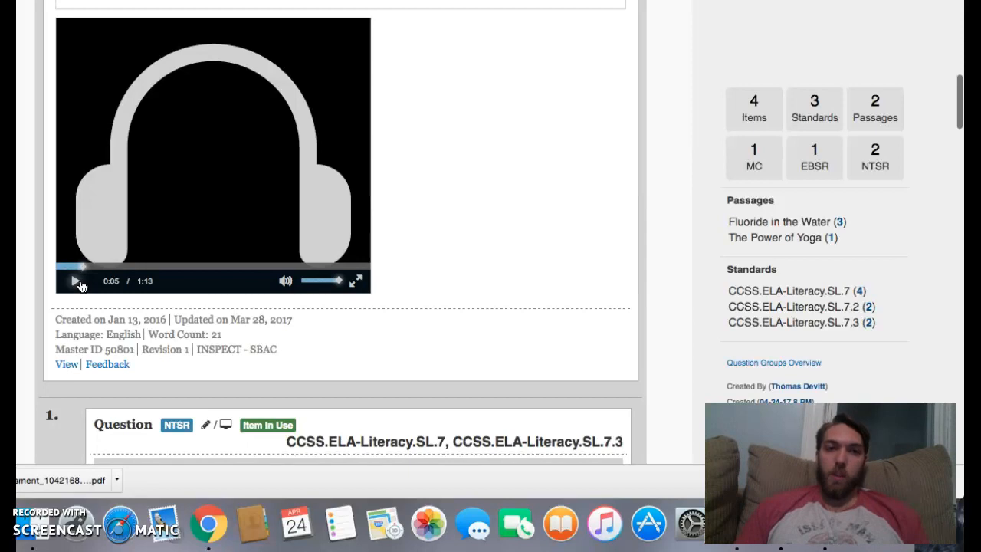
left_click(75, 281)
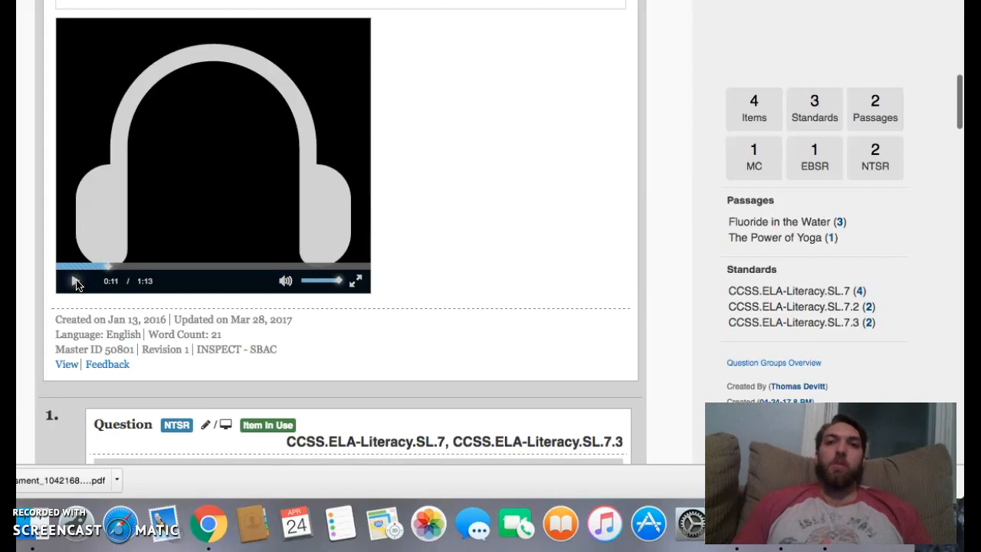
- Play the passage further with pauses for explanation, leaving it paused at 0:34 of 1:13
left_click(74, 281)
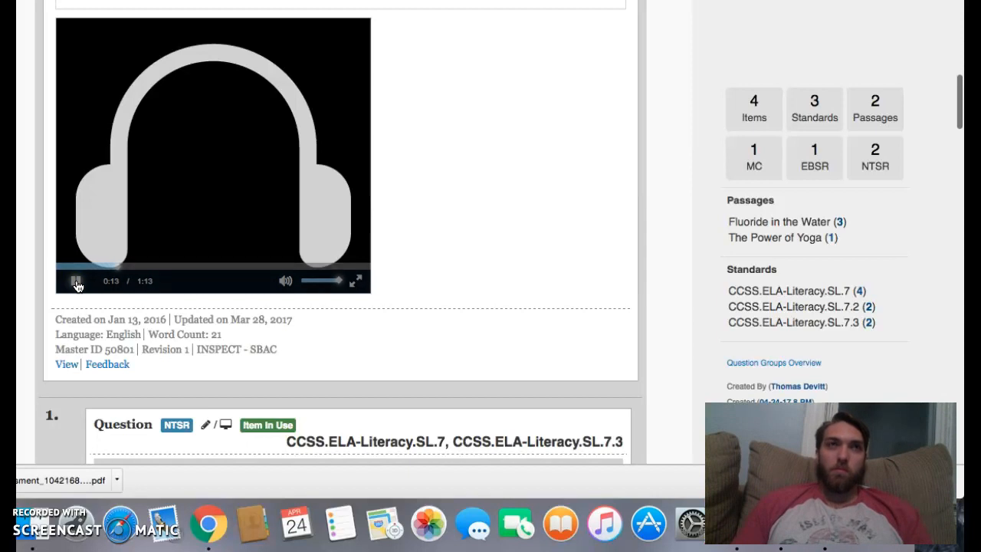
left_click(75, 281)
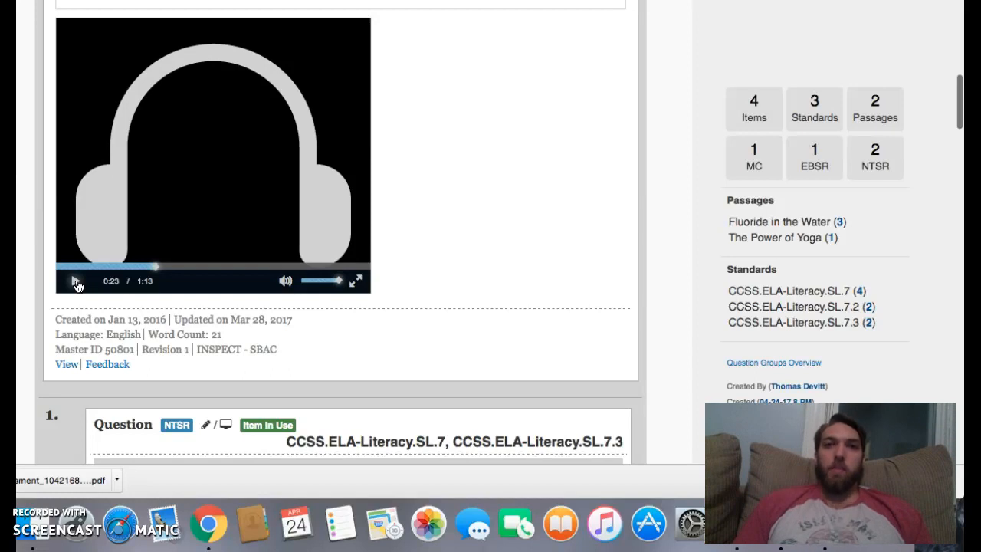
left_click(74, 281)
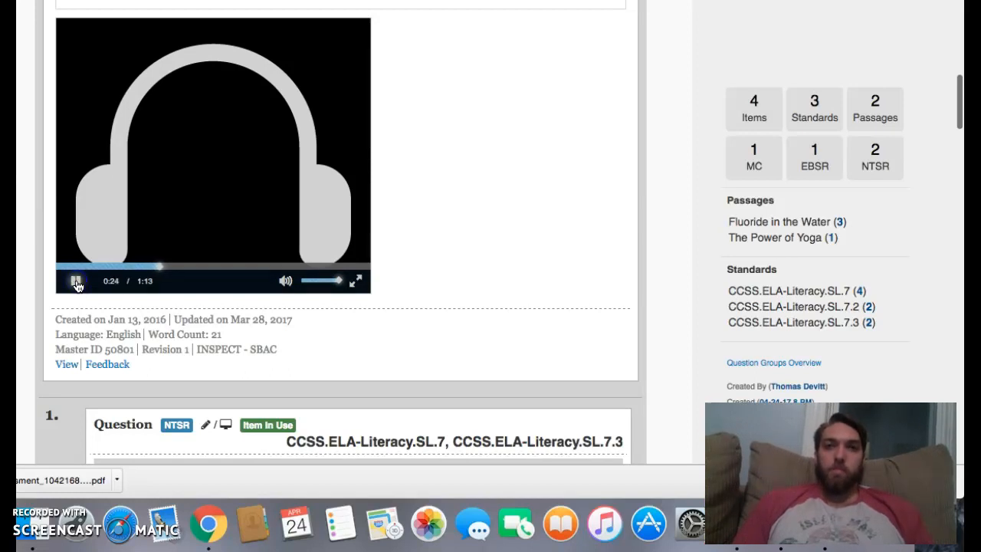
left_click(75, 281)
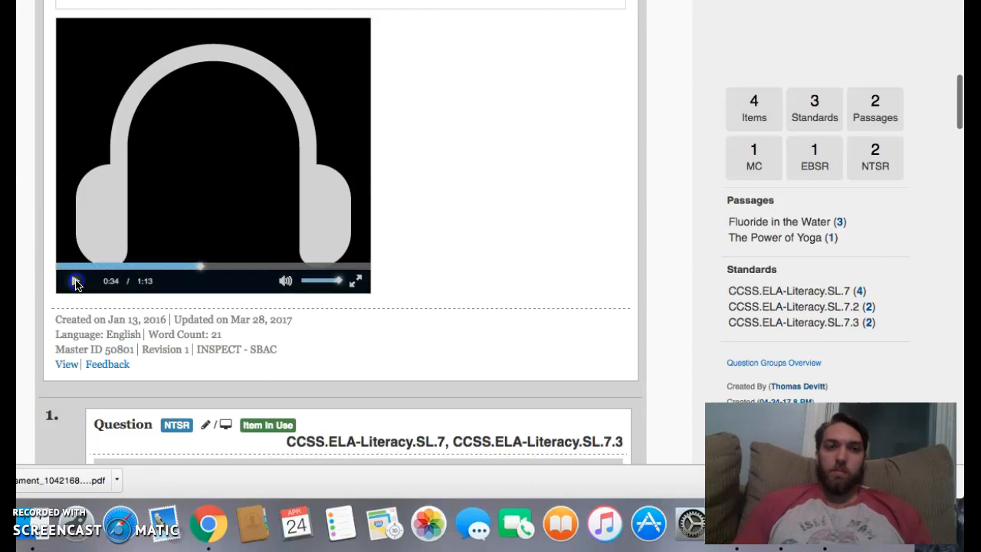
- Resume the passage audio through its remaining pauses until it finishes at 1:13 of 1:13
left_click(74, 281)
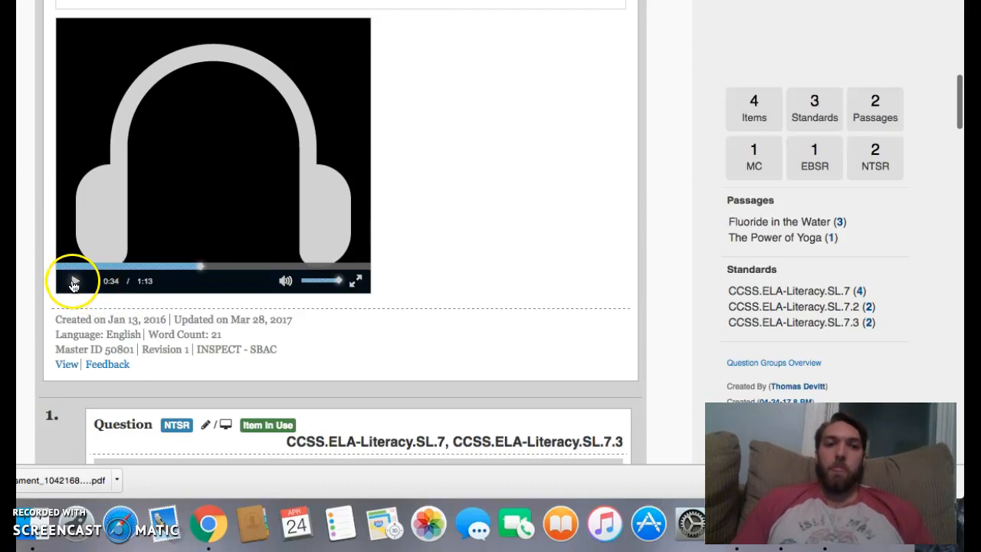
left_click(74, 281)
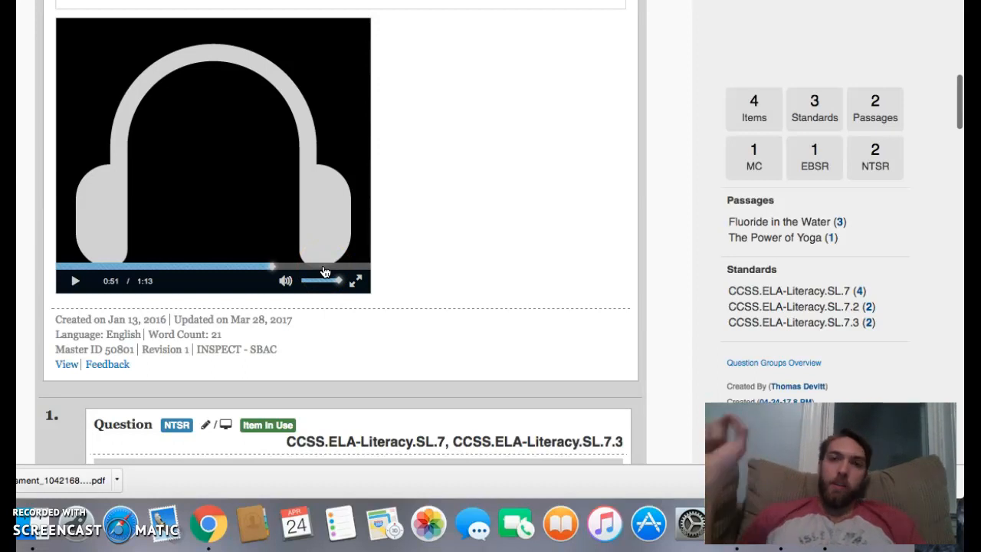
left_click(75, 281)
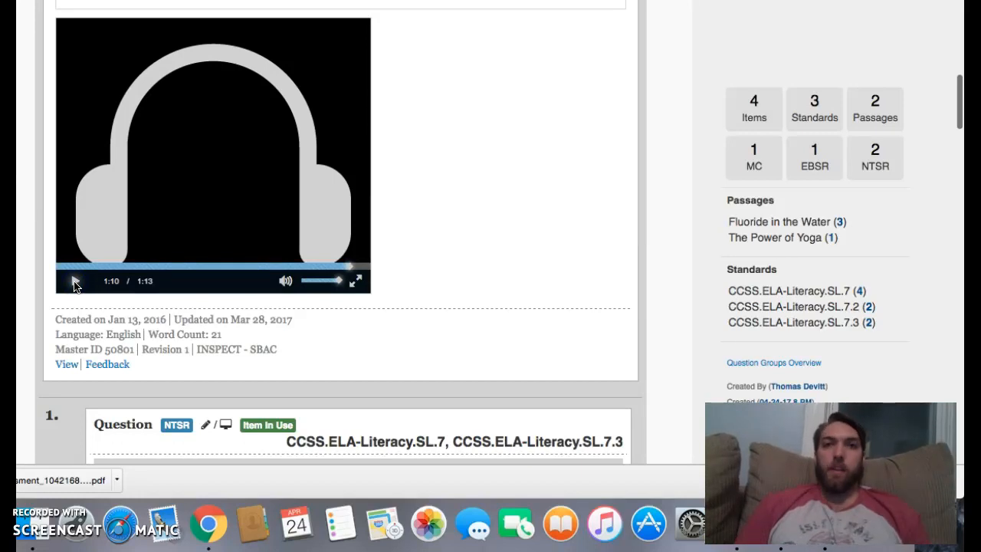
left_click(74, 281)
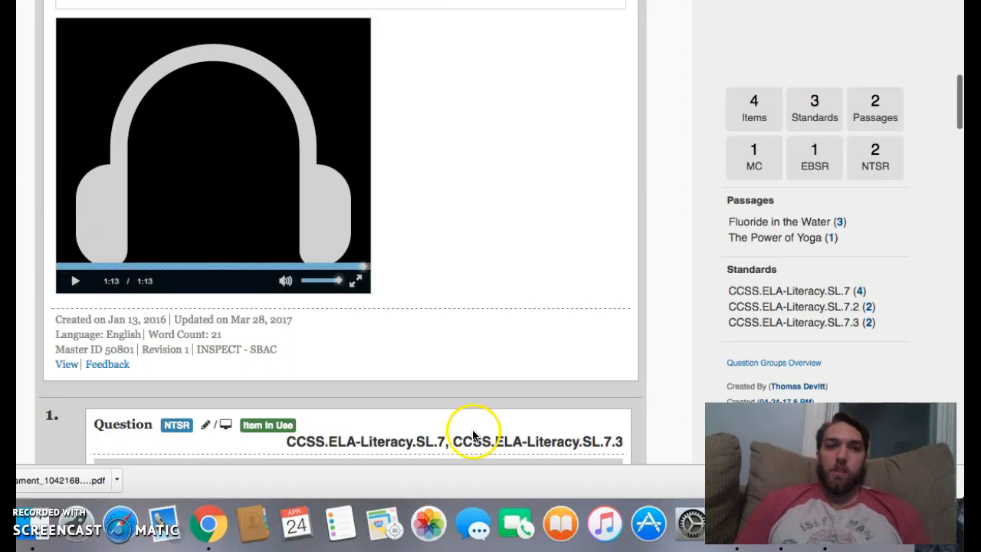
mouse_move(468, 298)
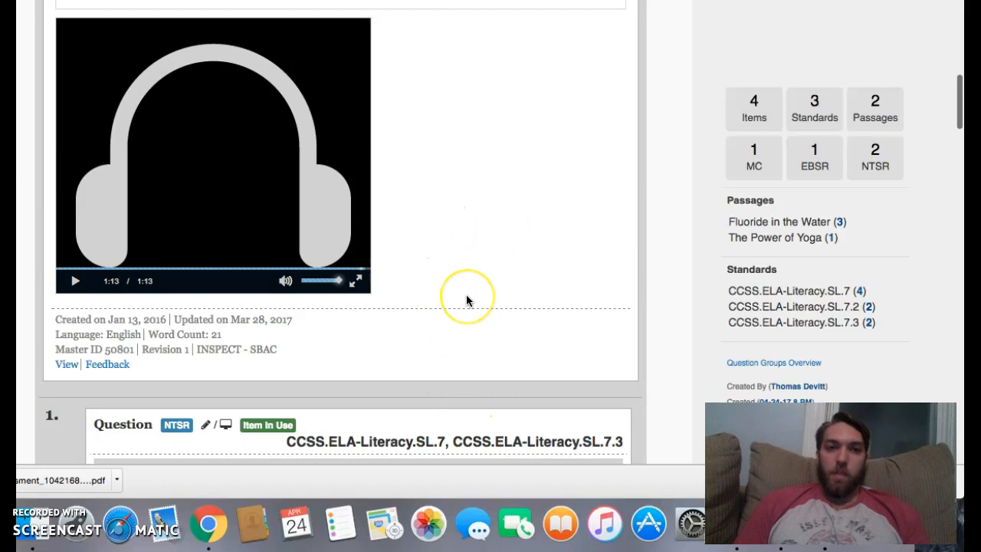
scroll("down", 3)
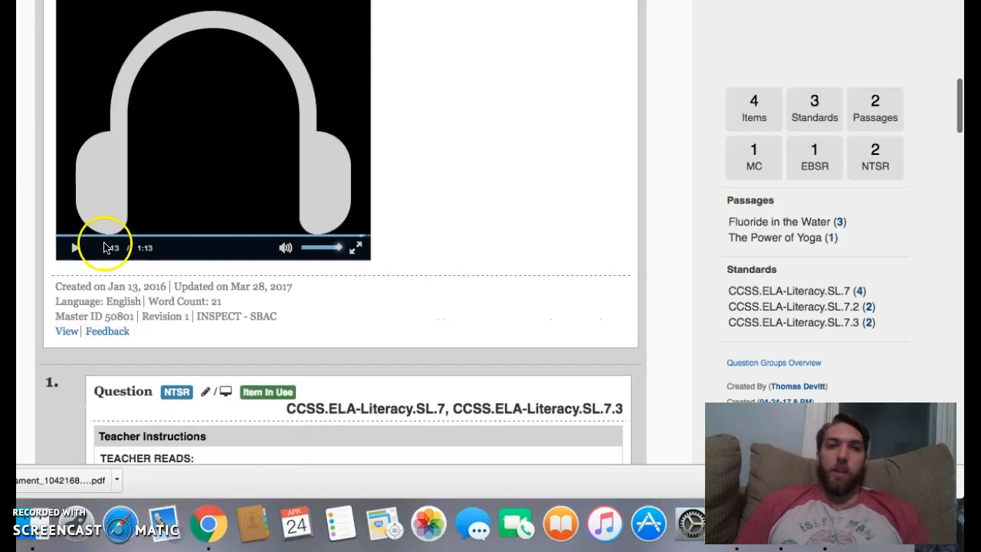